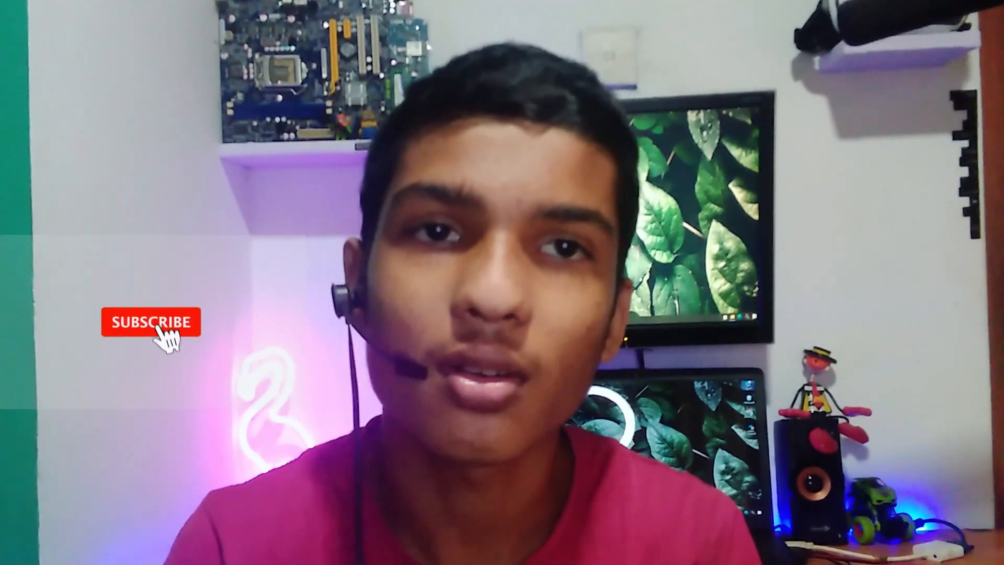
Step: Open the subscriber's RGB gaming setup photo to fill the viewer
click(150, 321)
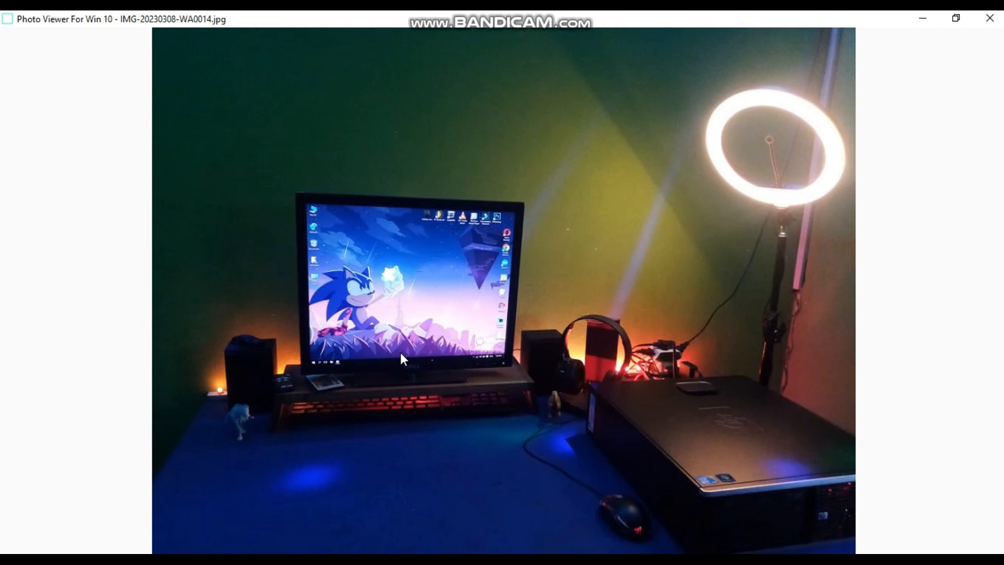
mouse_move(413, 341)
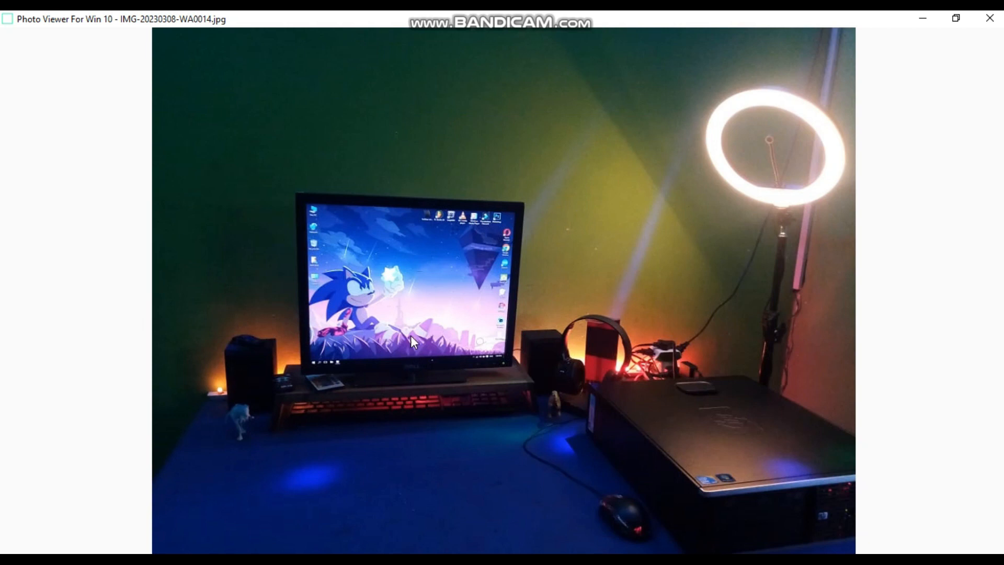
mouse_move(769, 204)
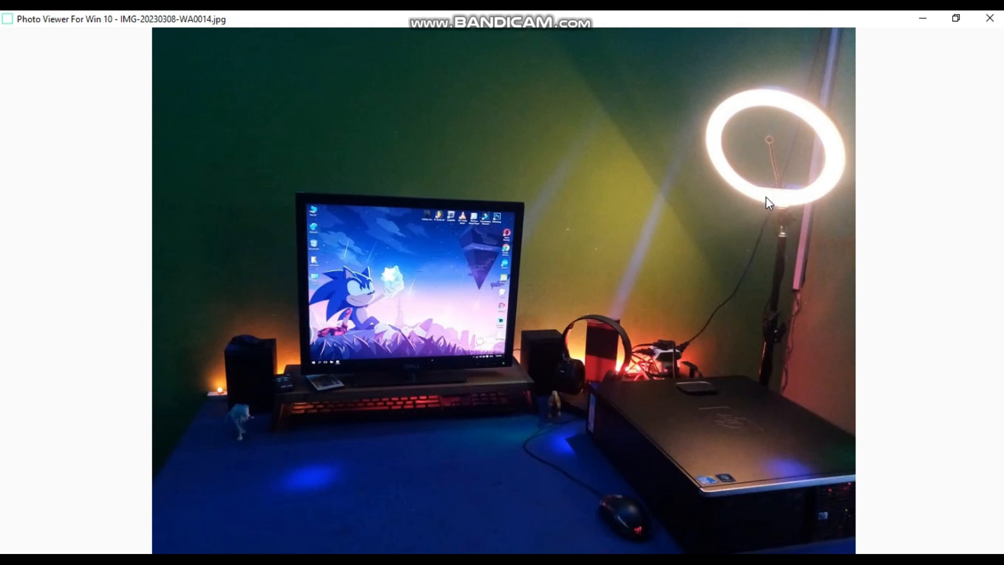
mouse_move(754, 268)
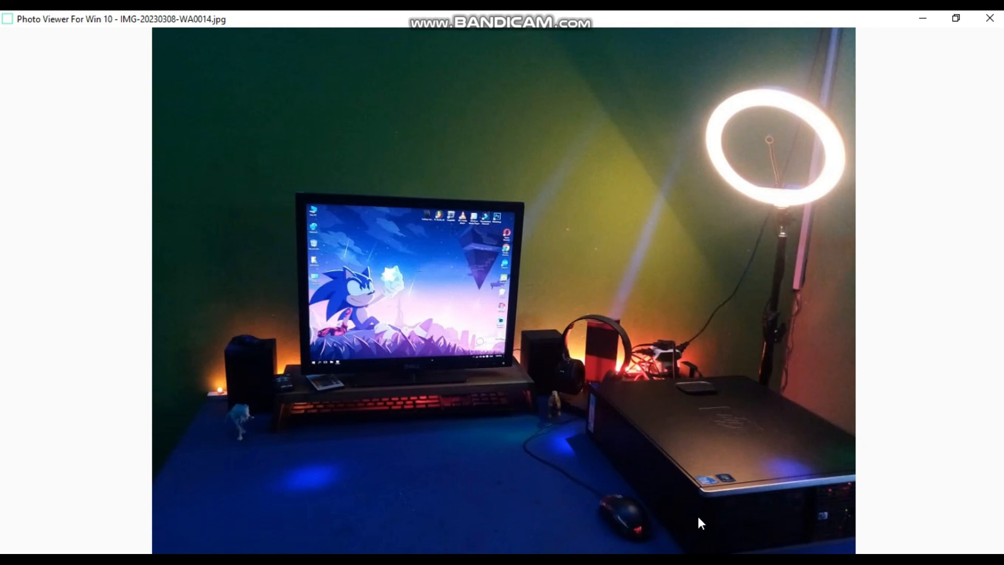
mouse_move(746, 256)
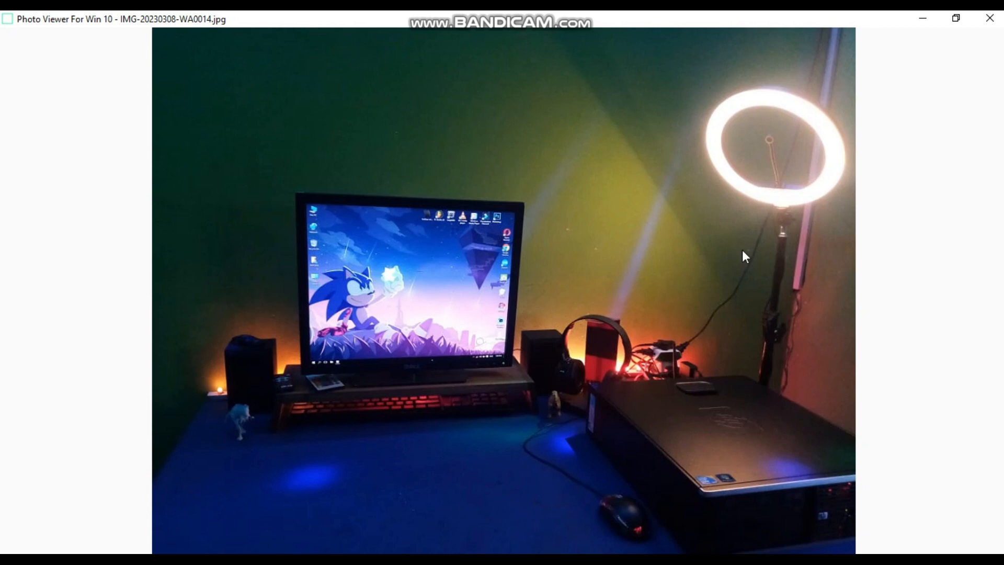
mouse_move(715, 475)
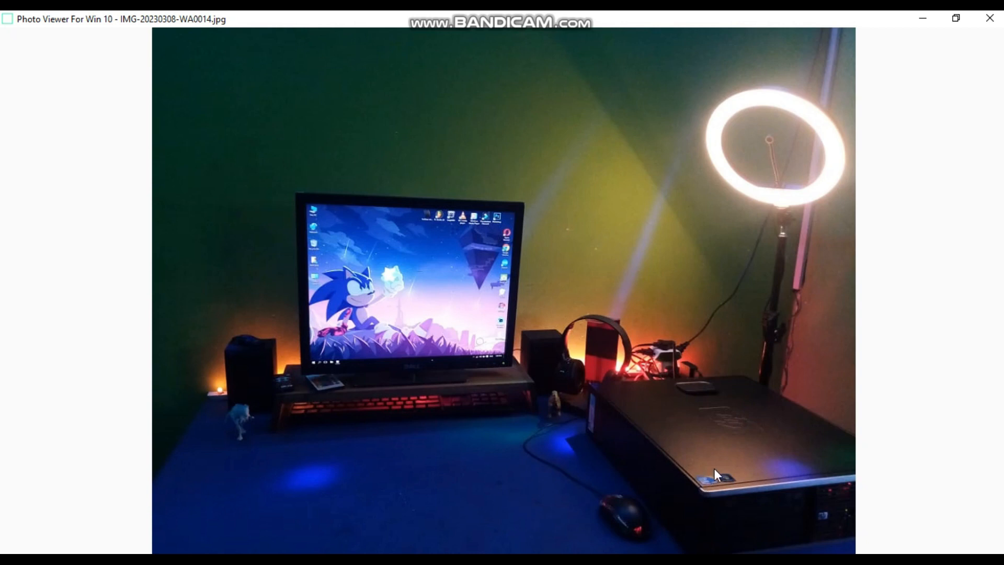
mouse_move(698, 477)
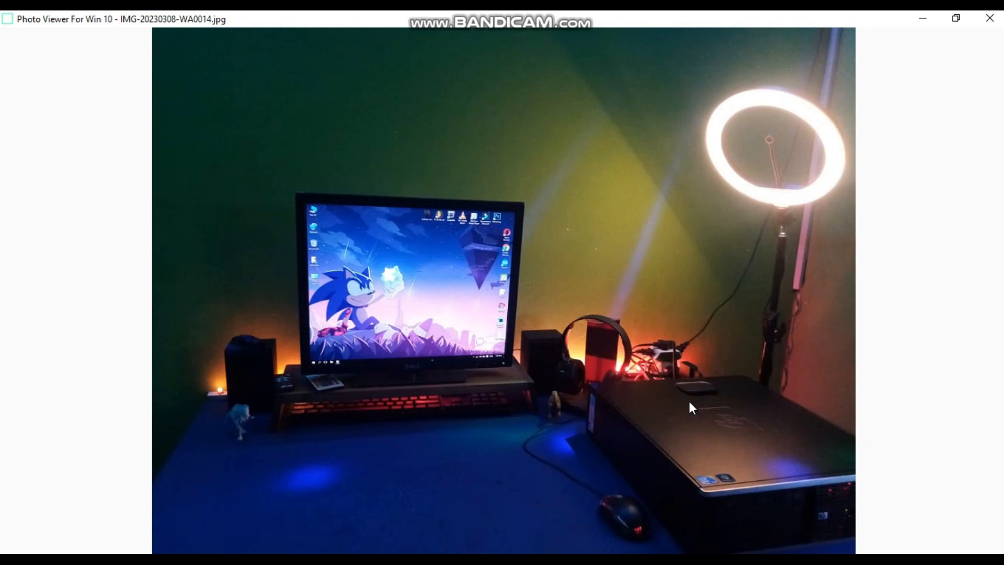
mouse_move(689, 389)
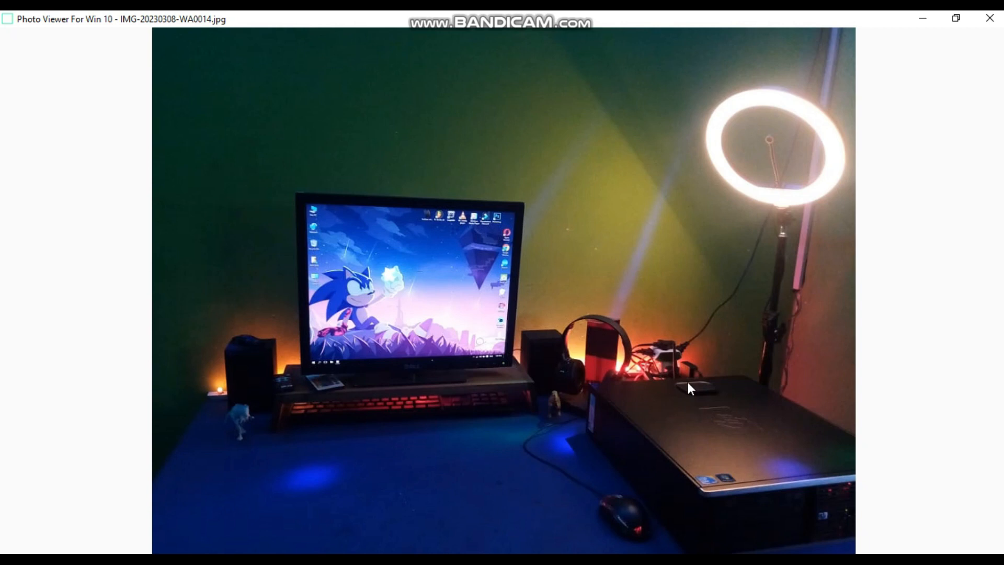
mouse_move(687, 404)
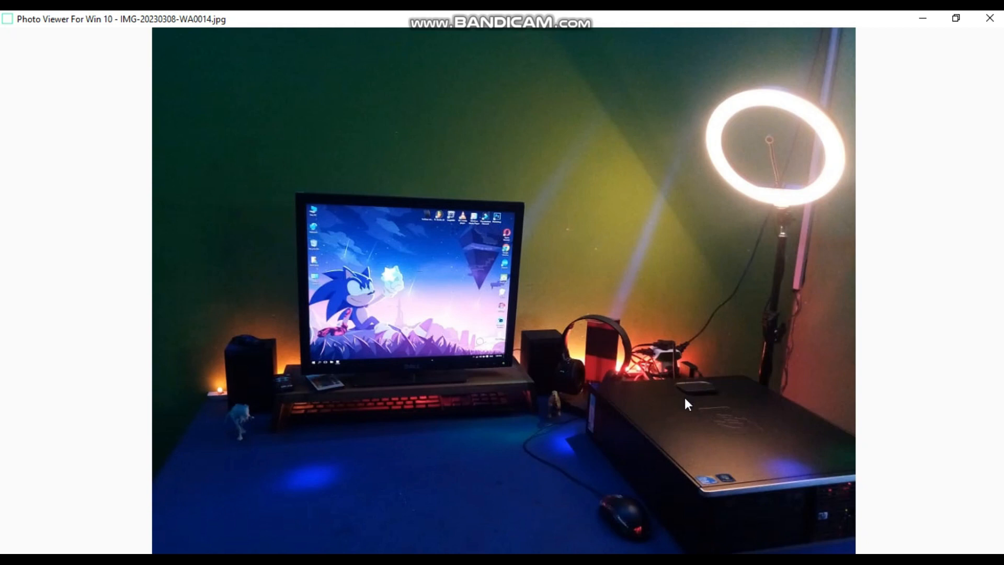
mouse_move(585, 320)
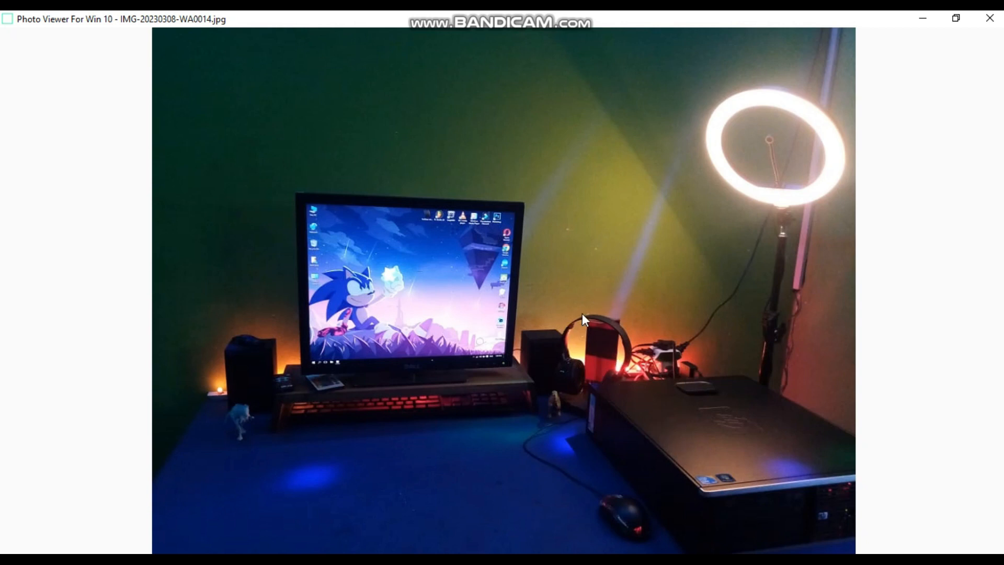
mouse_move(590, 346)
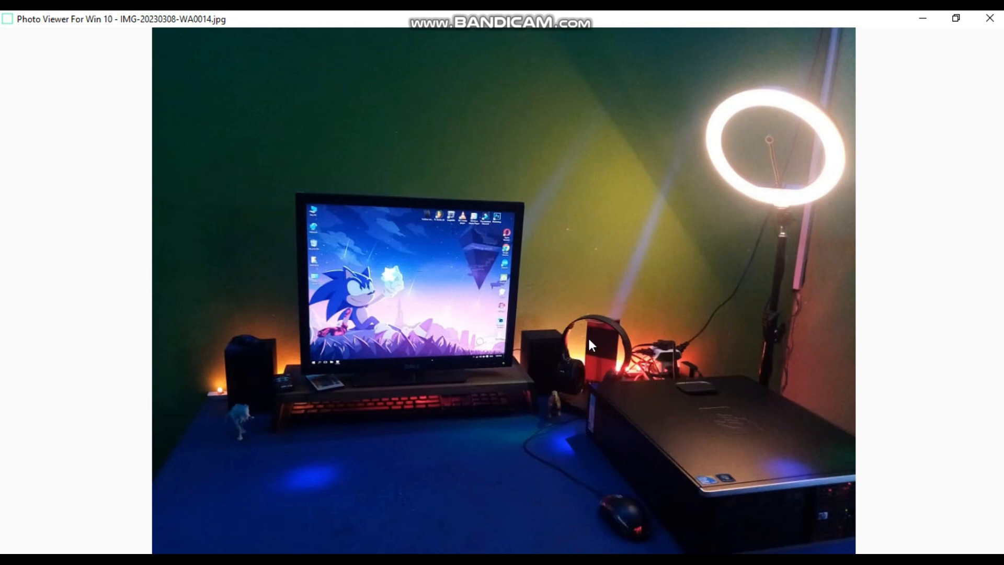
mouse_move(627, 543)
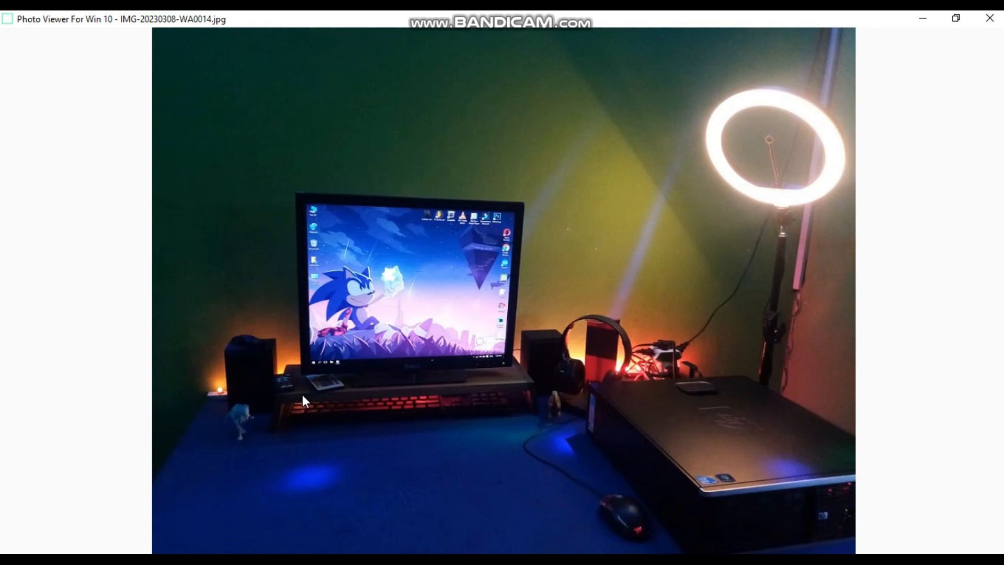
mouse_move(416, 321)
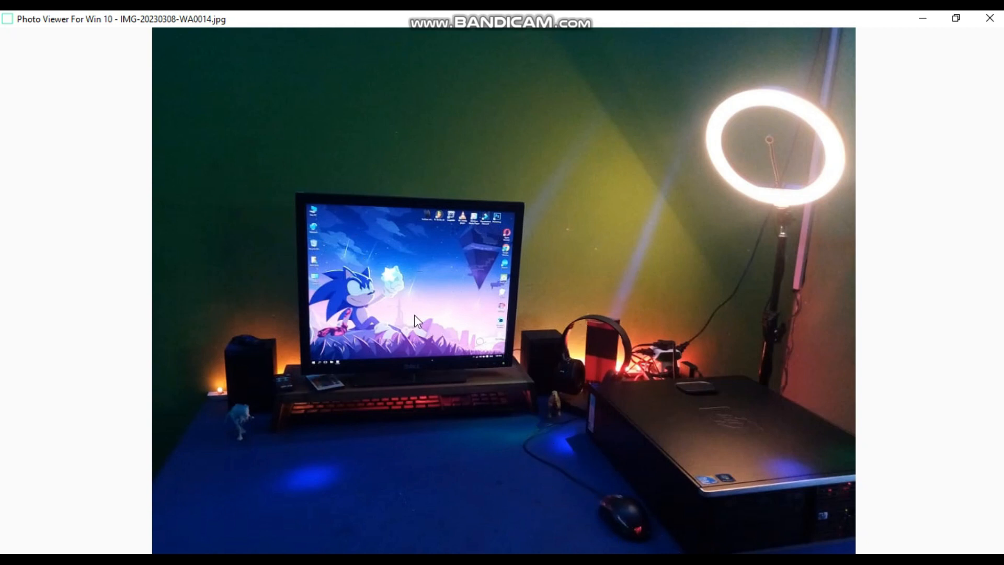
mouse_move(365, 280)
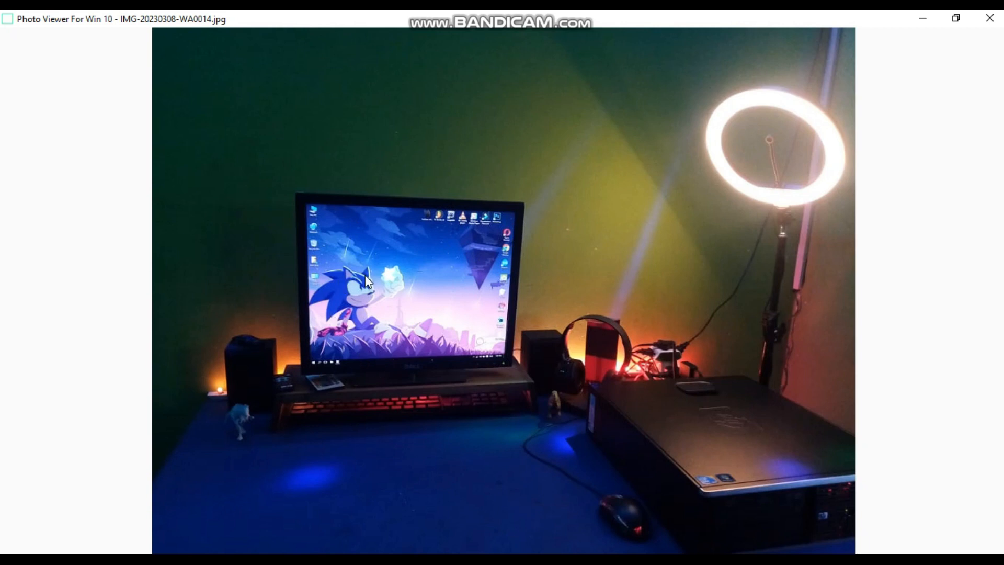
mouse_move(426, 311)
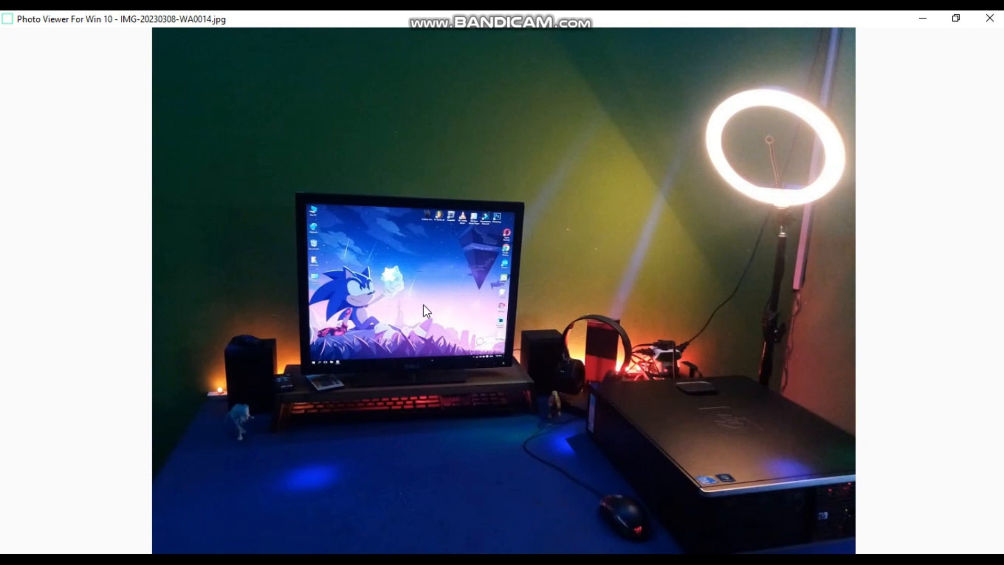
mouse_move(314, 395)
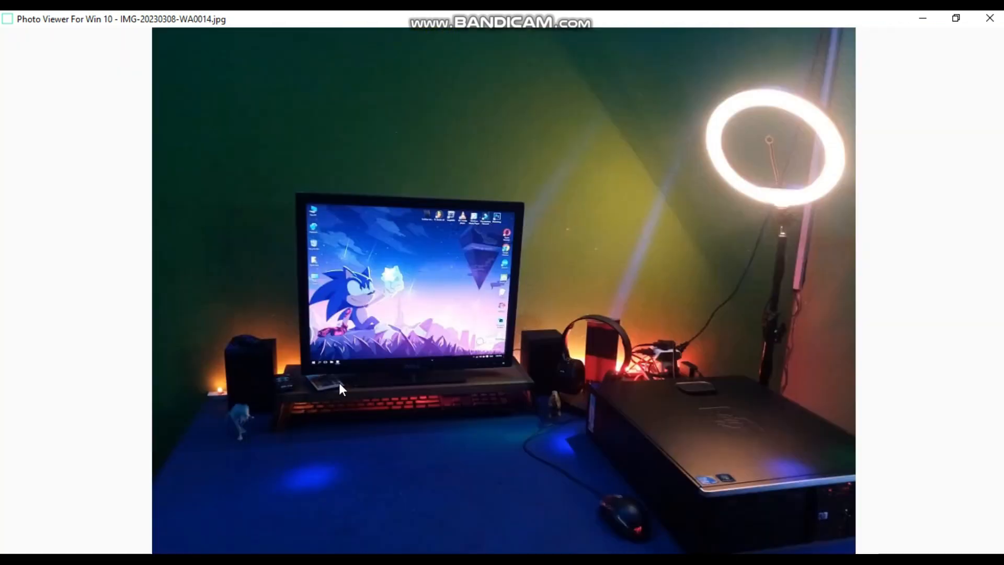
mouse_move(506, 348)
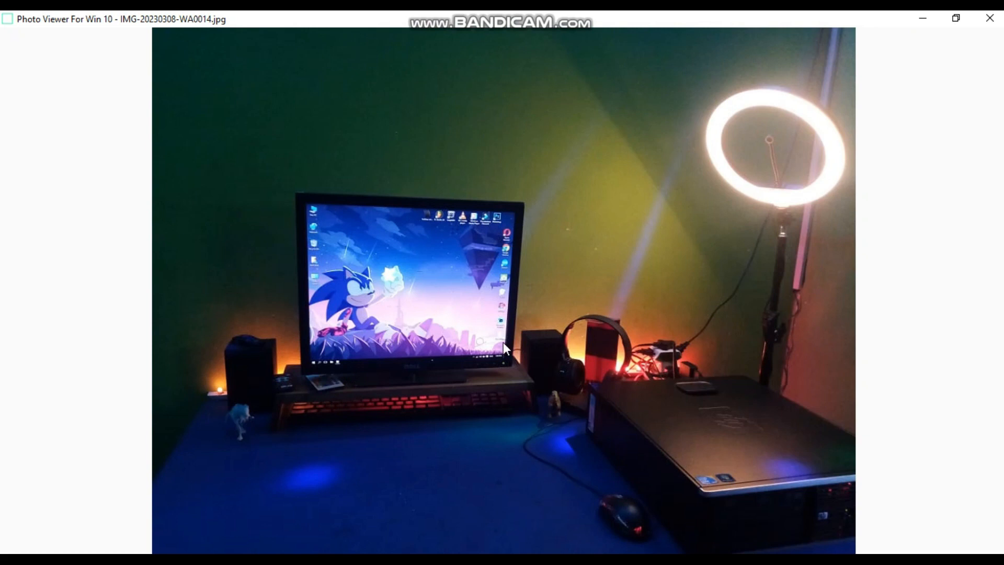
mouse_move(314, 391)
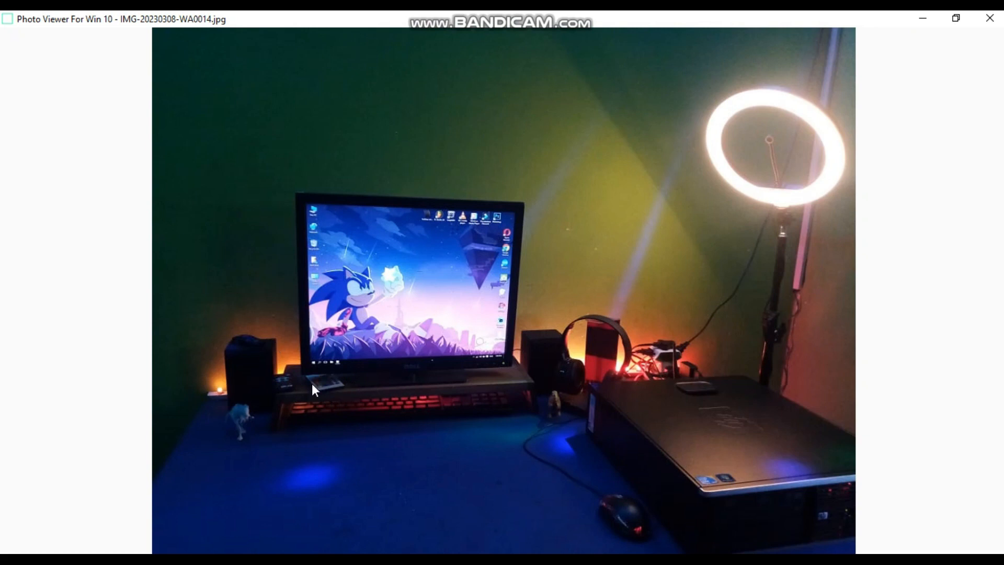
mouse_move(618, 353)
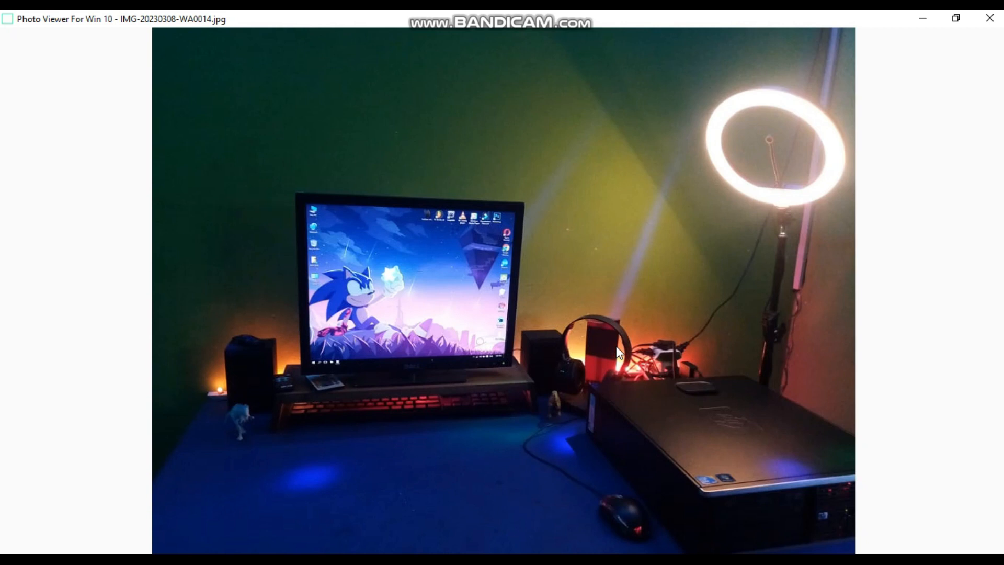
mouse_move(391, 136)
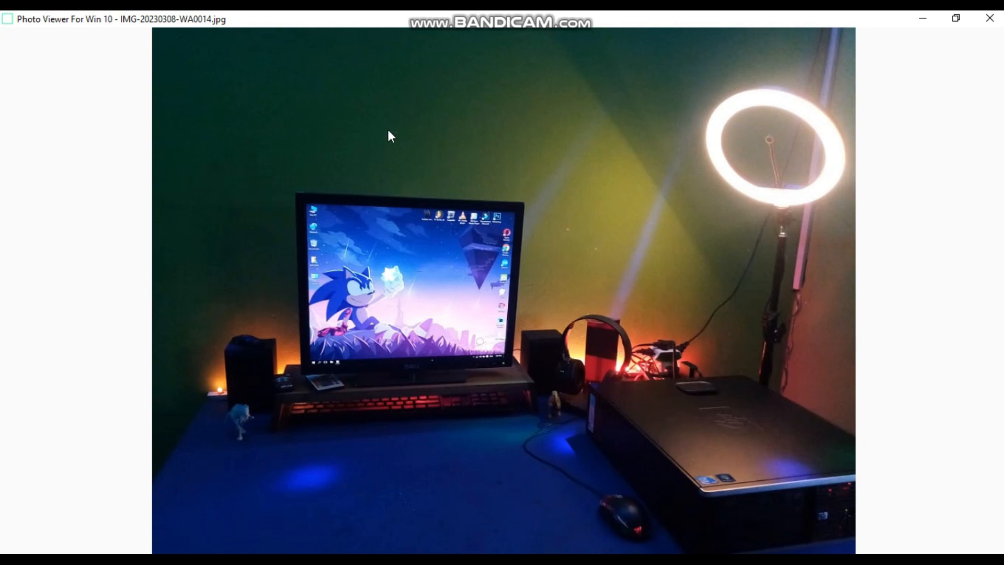
mouse_move(540, 141)
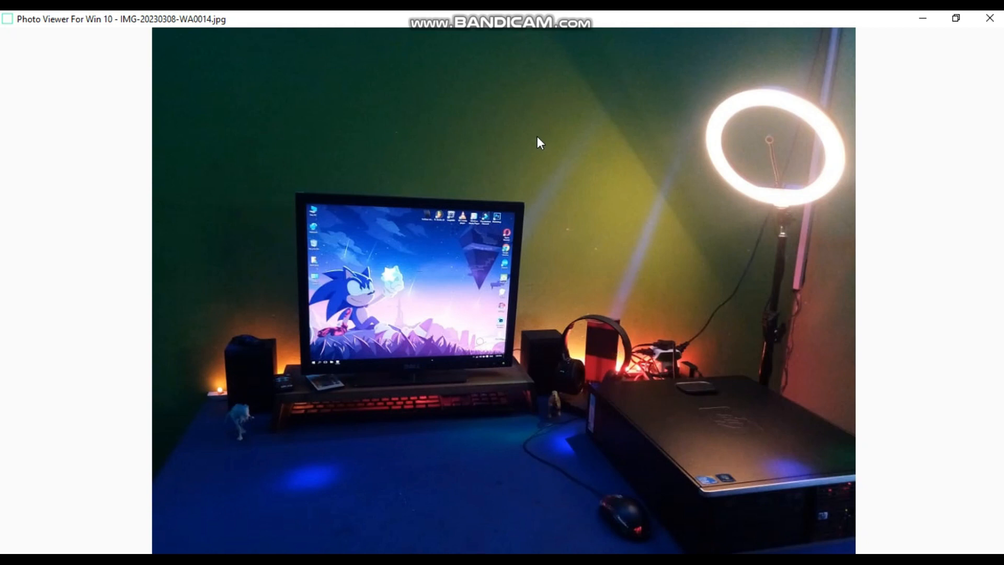
mouse_move(501, 394)
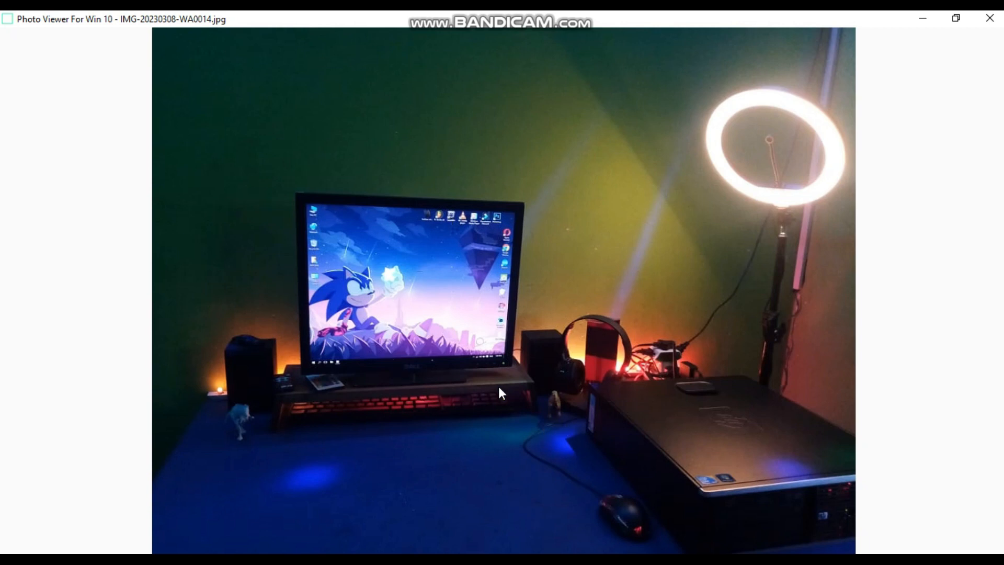
mouse_move(284, 449)
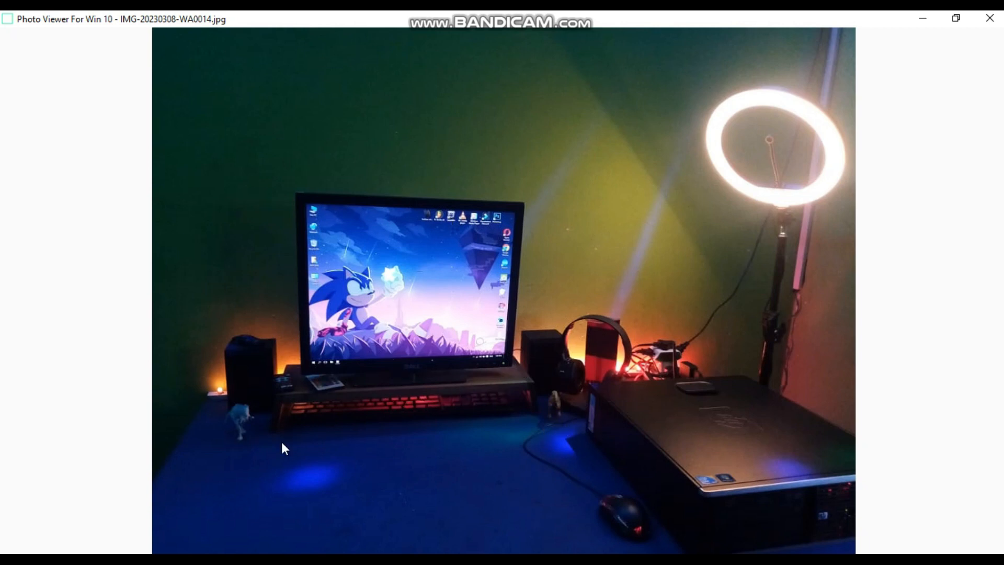
mouse_move(545, 429)
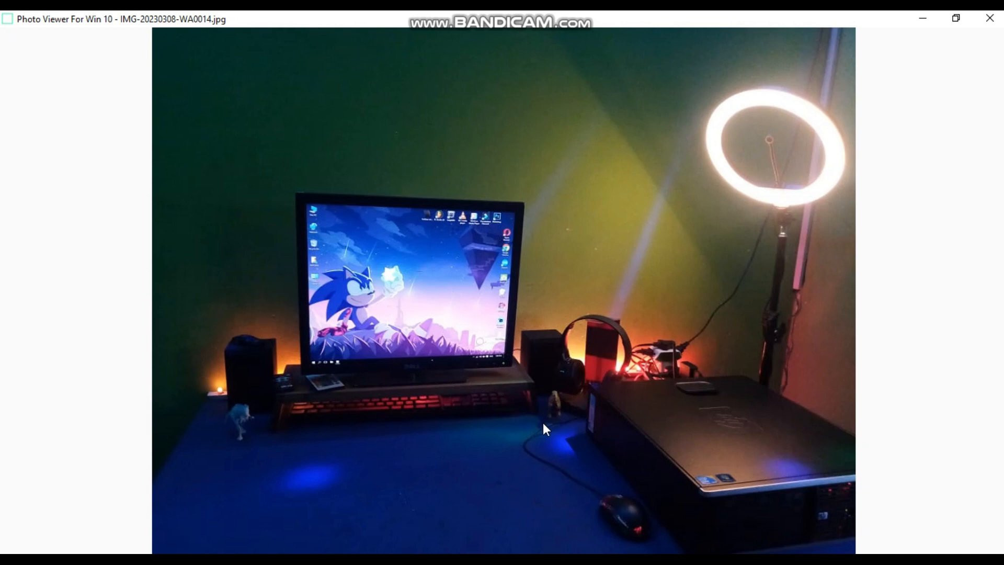
mouse_move(332, 438)
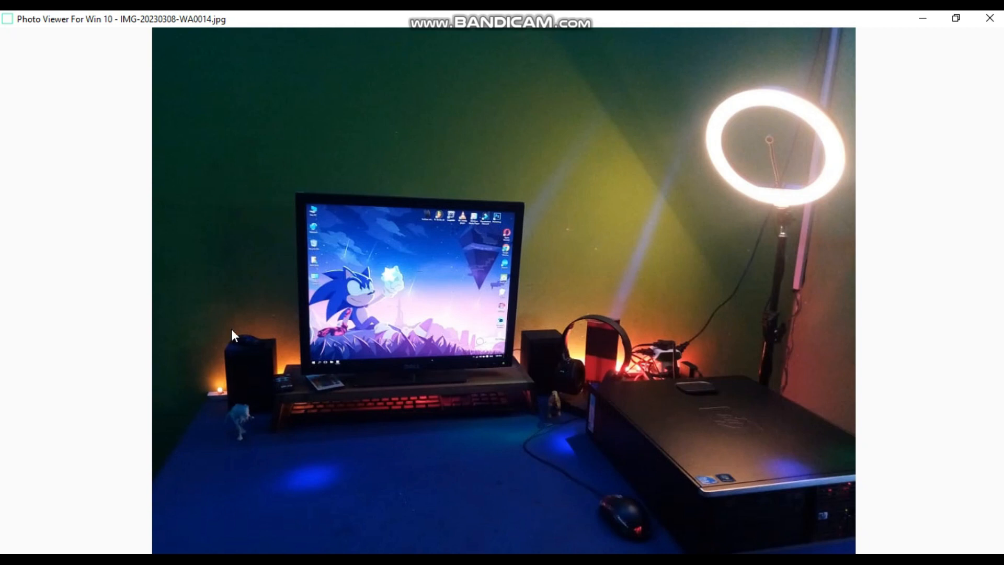
mouse_move(267, 447)
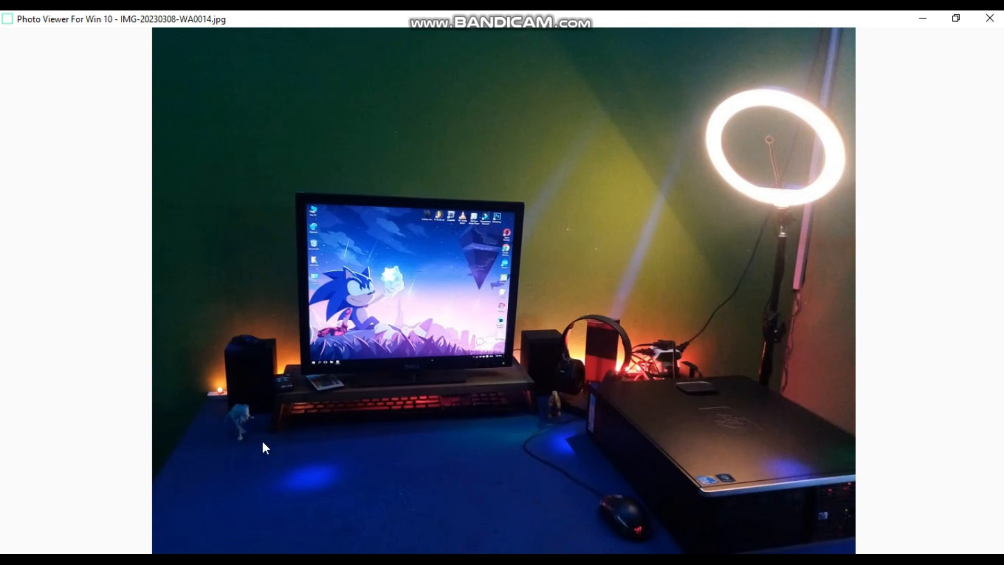
mouse_move(249, 522)
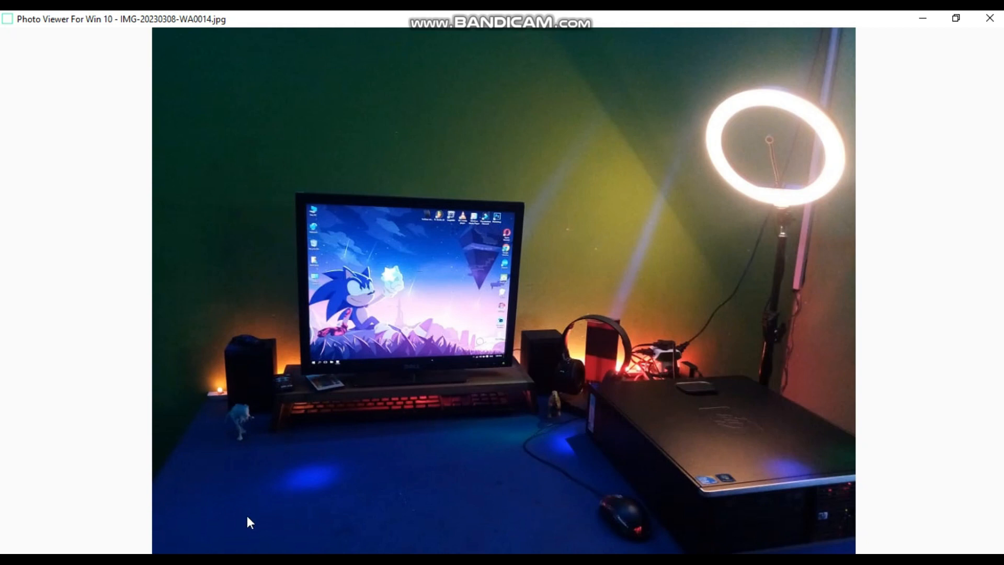
mouse_move(667, 526)
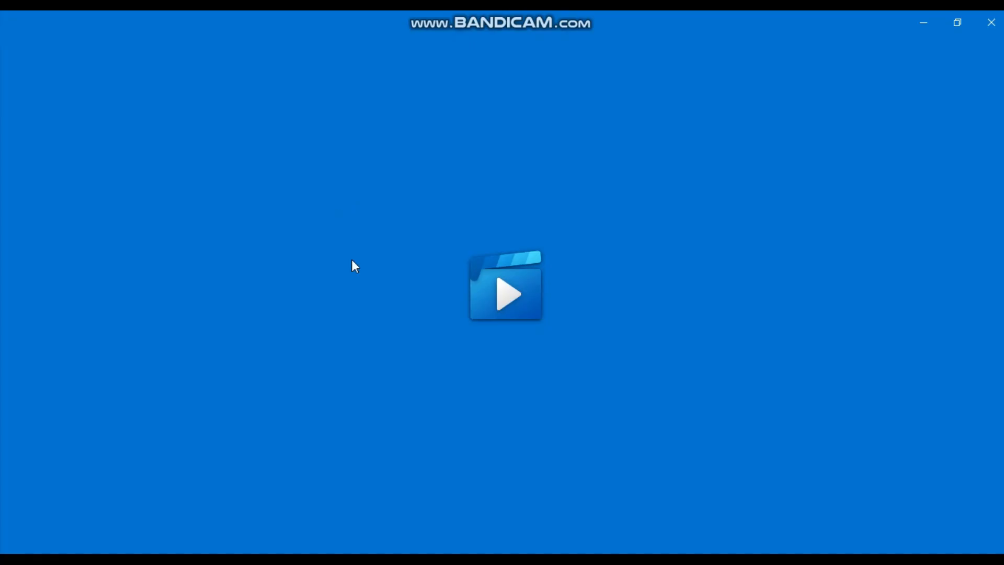
Step: Play the setup clip from the start and pause it at about 0:06 on the lit desk
click(505, 293)
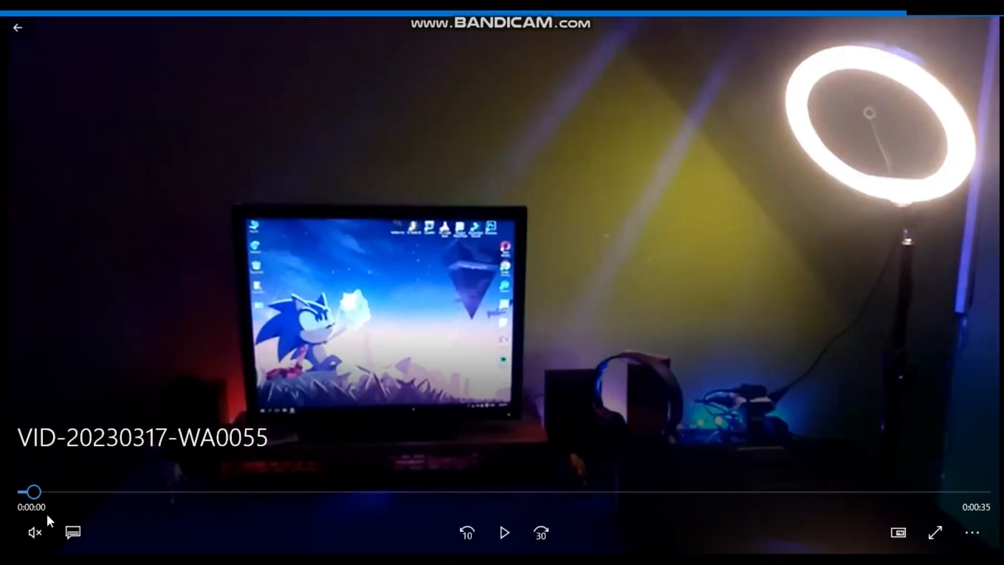
click(504, 537)
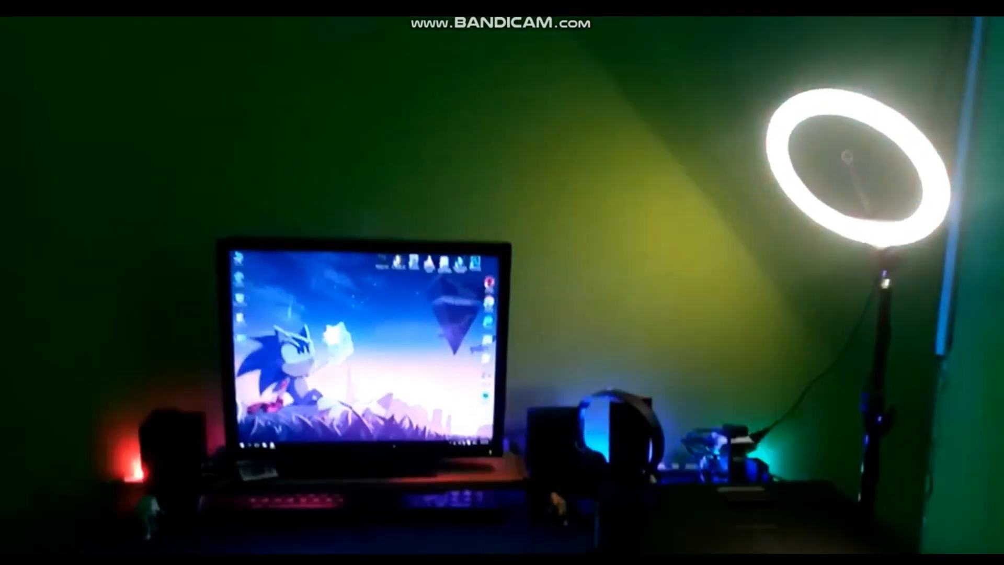
click(503, 536)
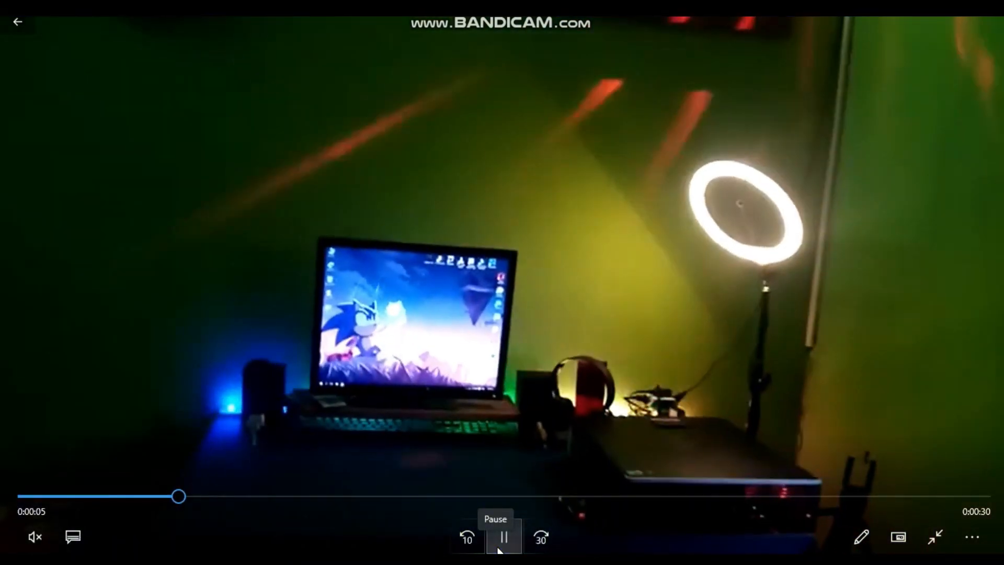
click(503, 536)
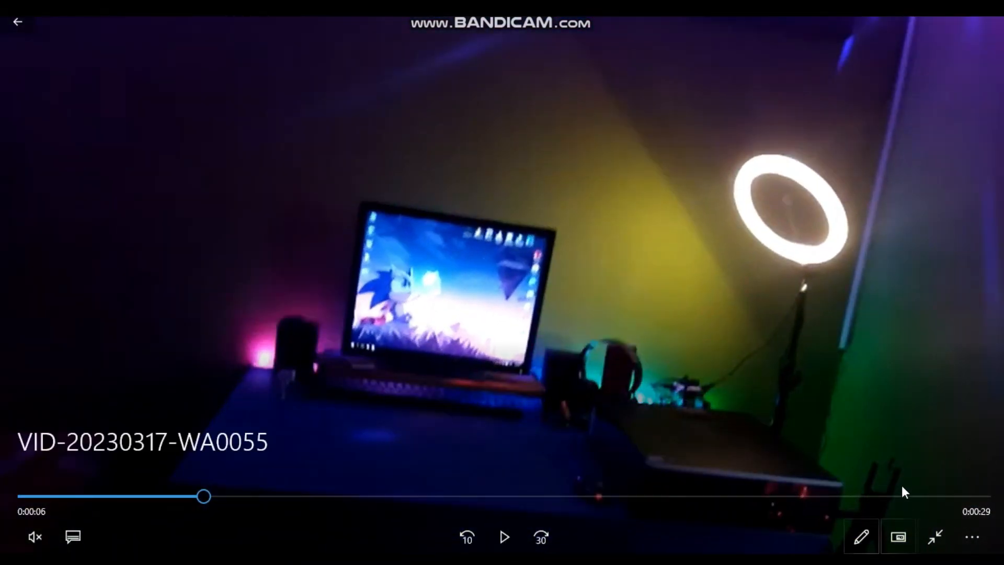
mouse_move(422, 493)
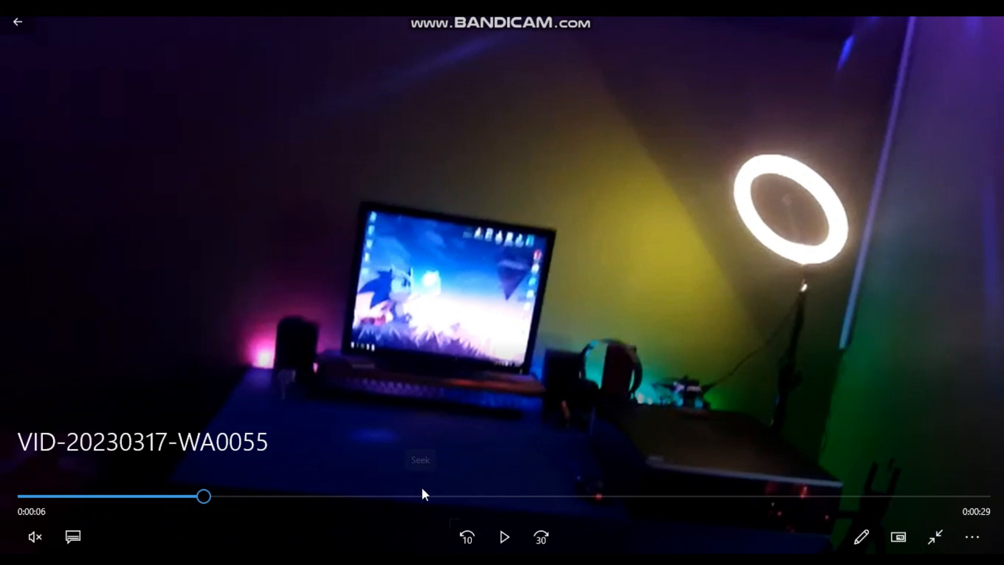
mouse_move(347, 417)
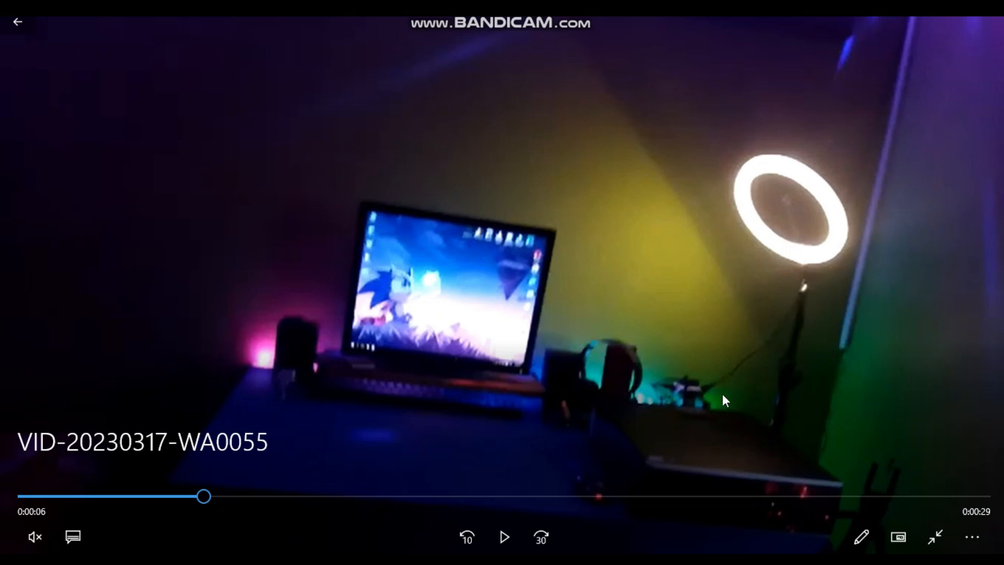
mouse_move(719, 447)
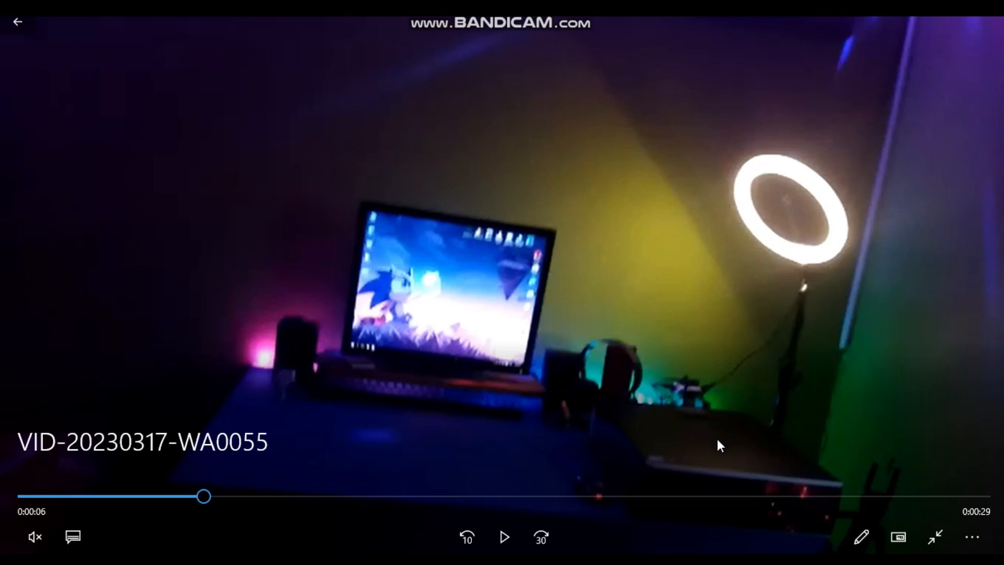
mouse_move(754, 380)
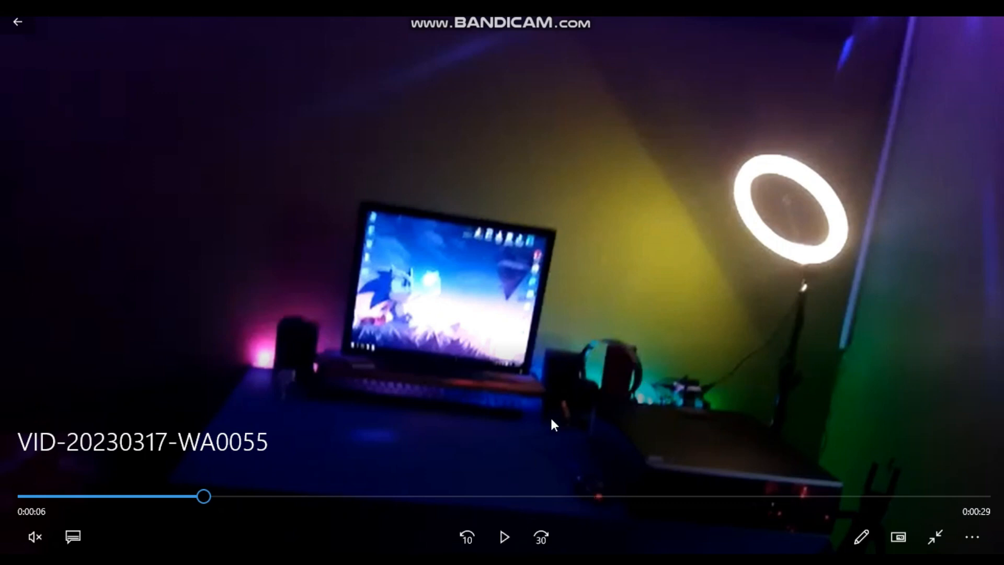
mouse_move(903, 102)
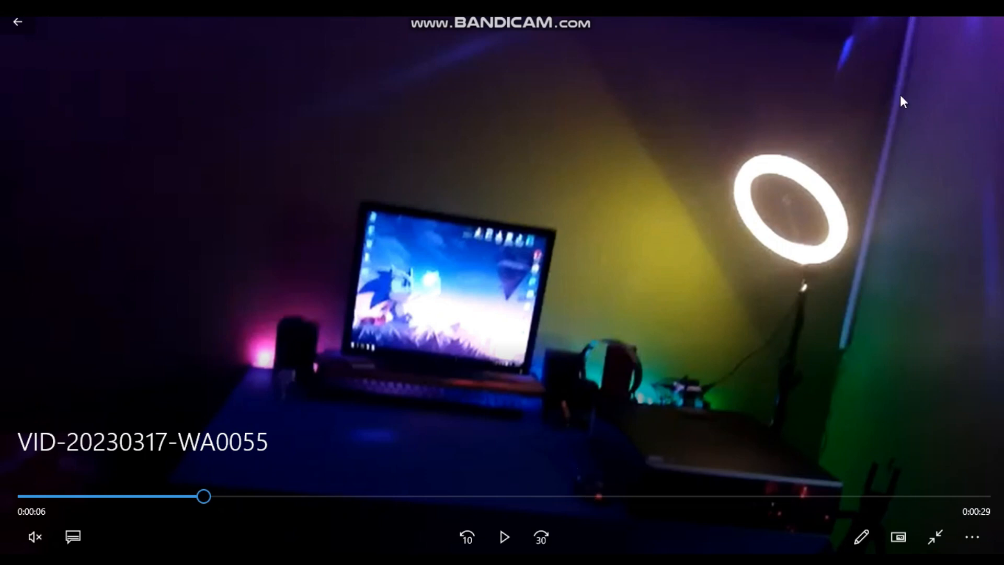
mouse_move(872, 229)
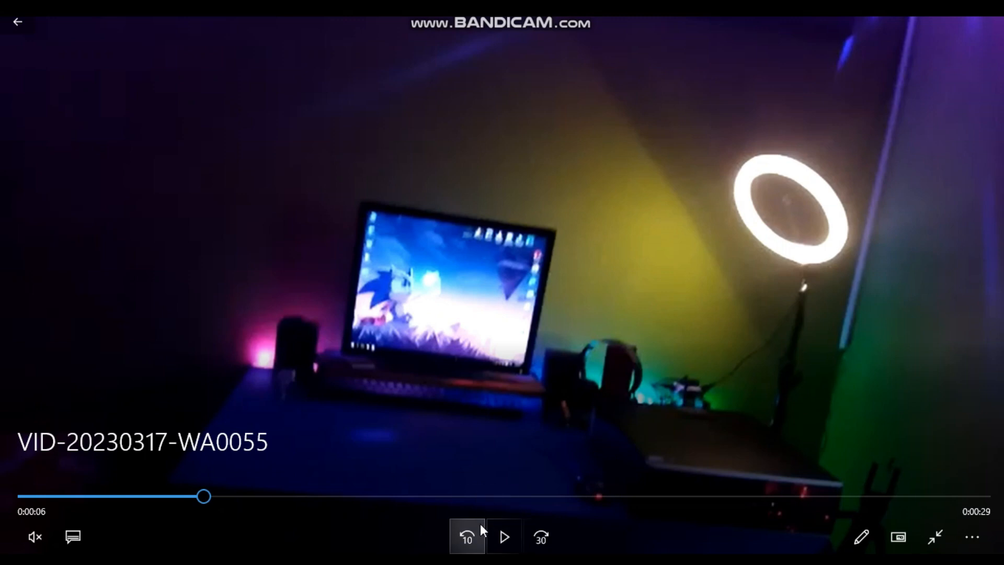
mouse_move(466, 536)
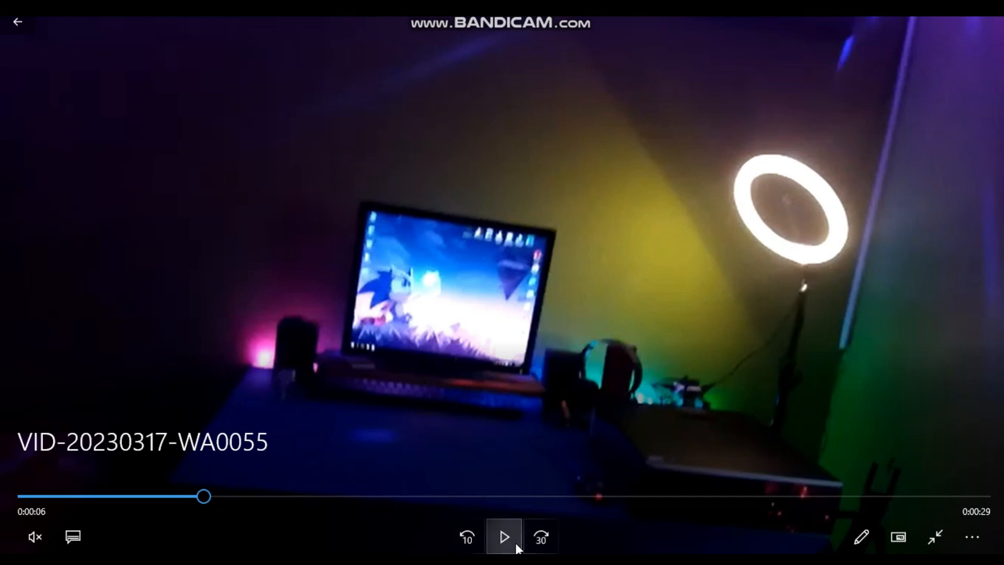
Step: Resume the clip, hold it on the green ceiling lights near 0:16, then play on toward the blue lights
click(505, 537)
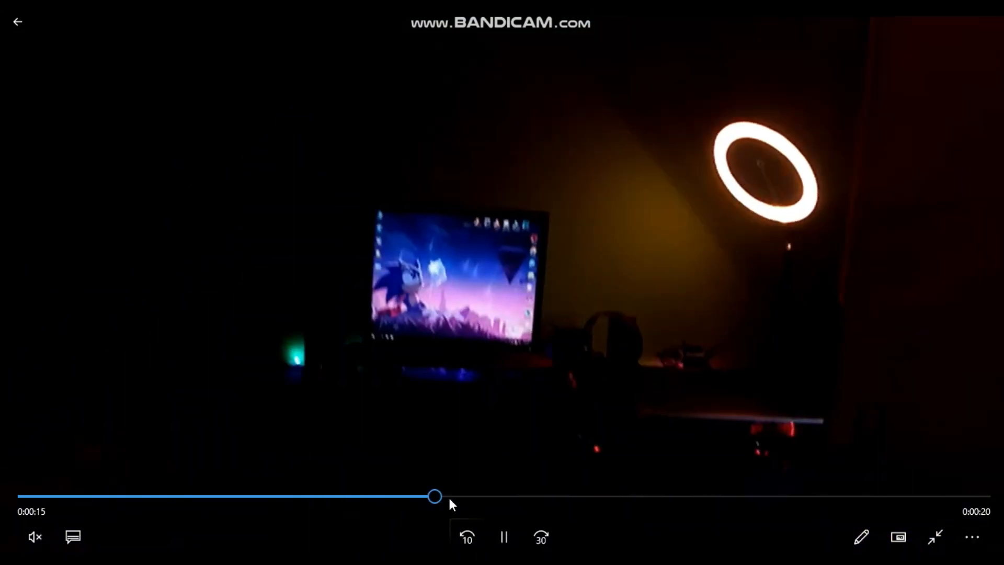
click(504, 537)
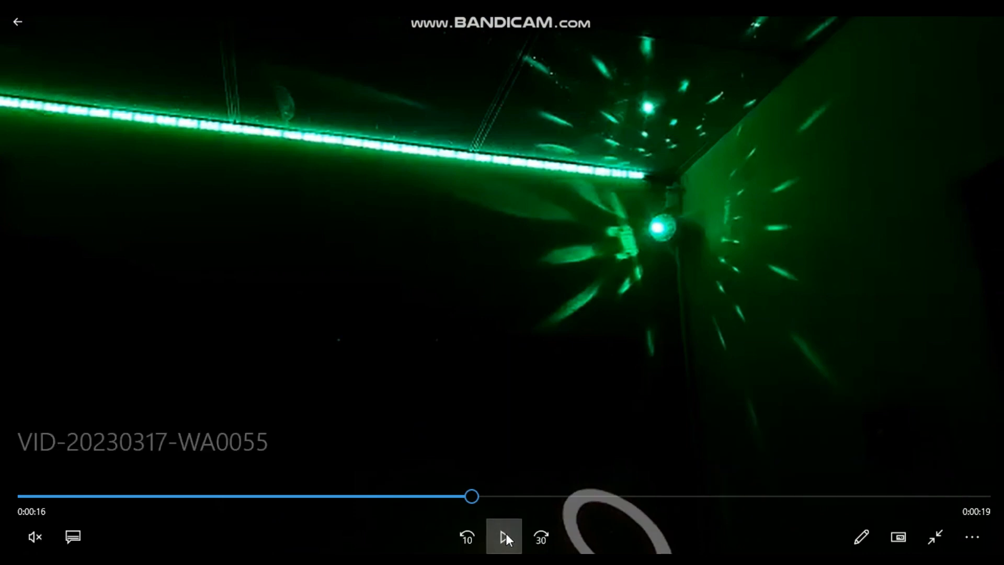
click(504, 537)
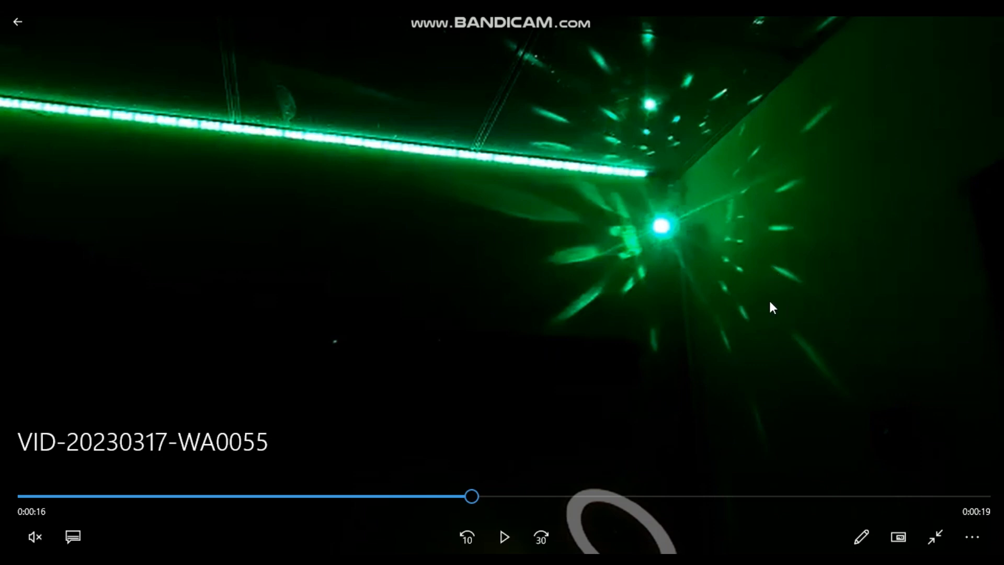
mouse_move(767, 299)
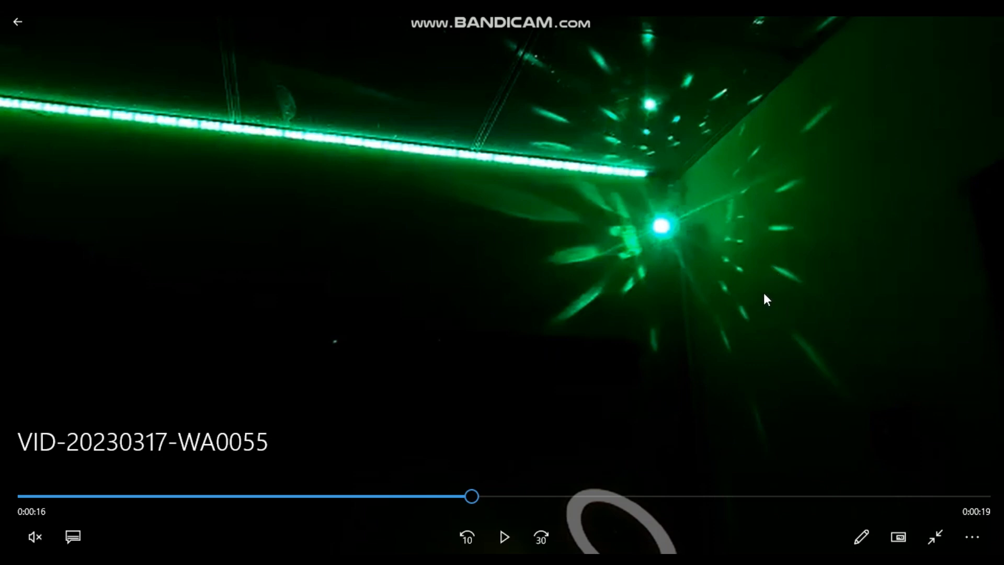
mouse_move(680, 382)
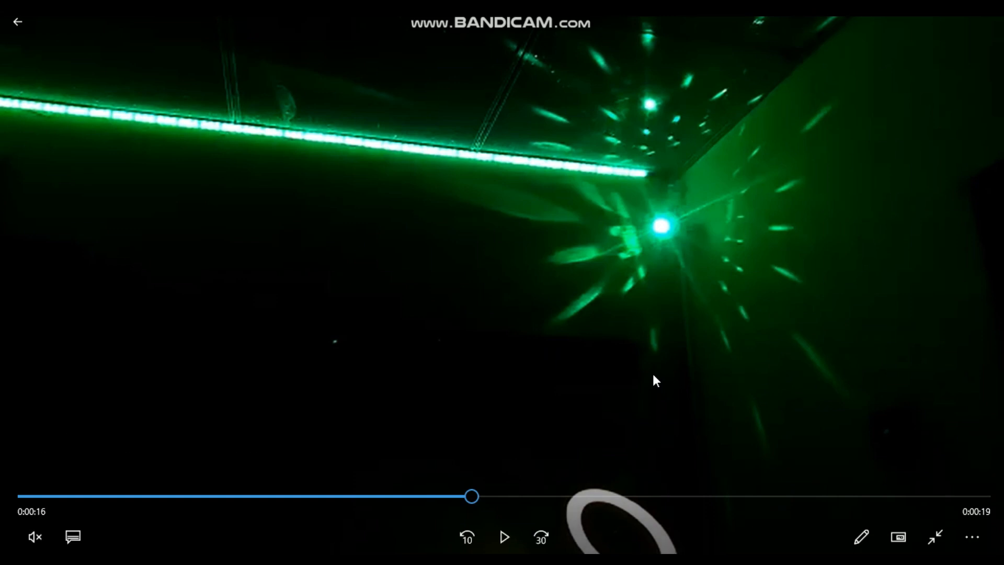
mouse_move(504, 536)
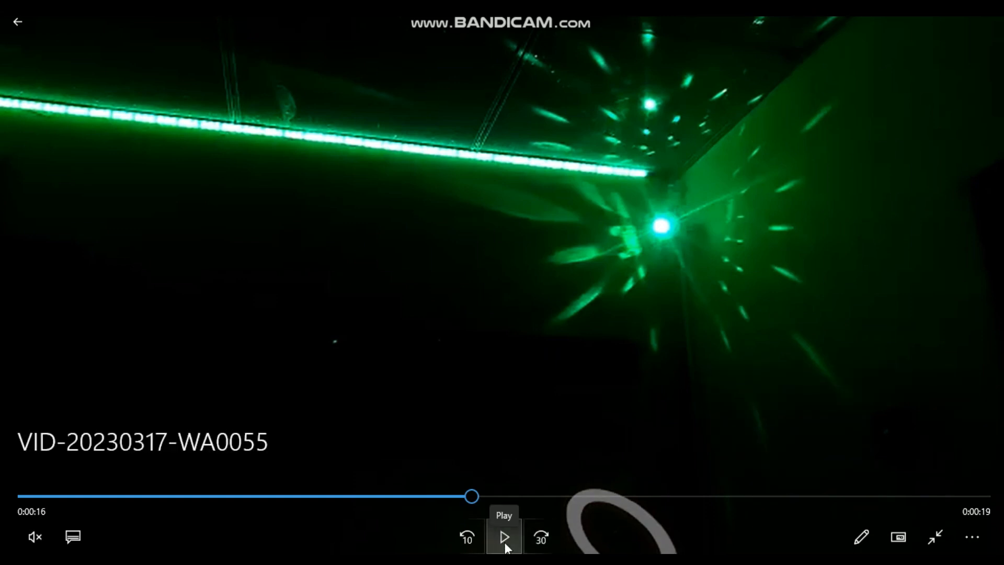
click(504, 537)
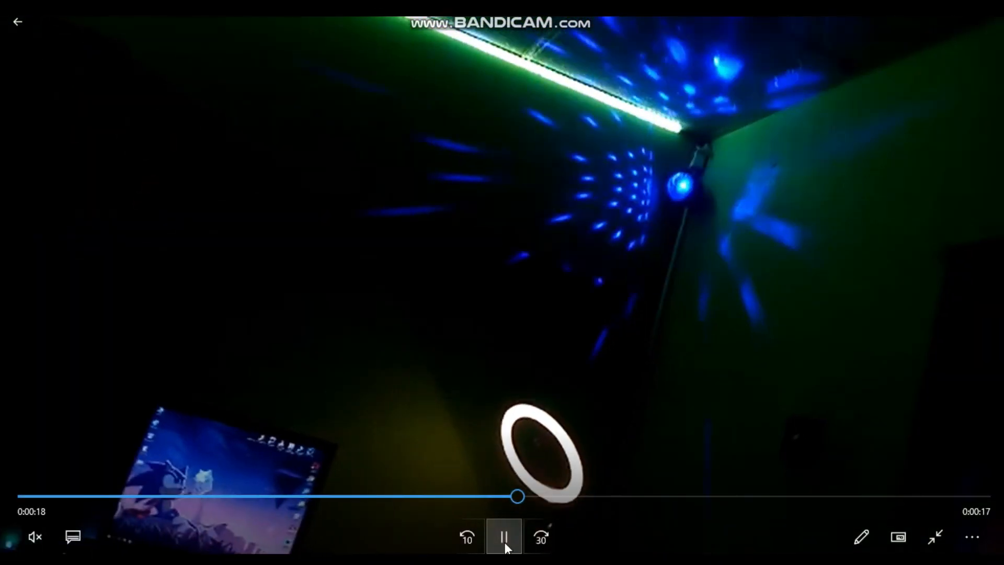